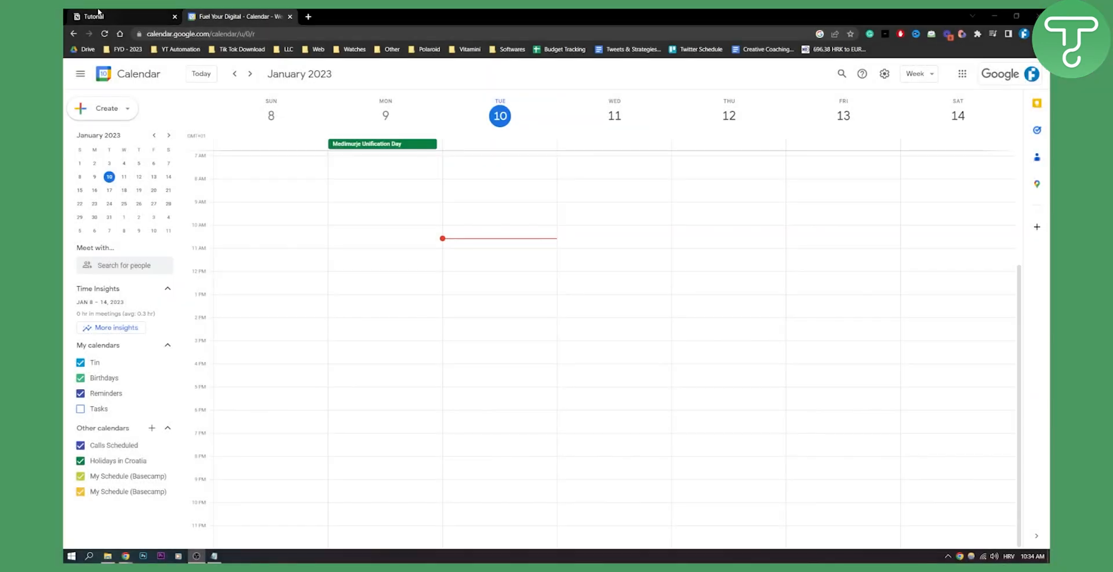
Reach the Tin calendar's settings page with its name, time zone and access permissions.
left_click(93, 16)
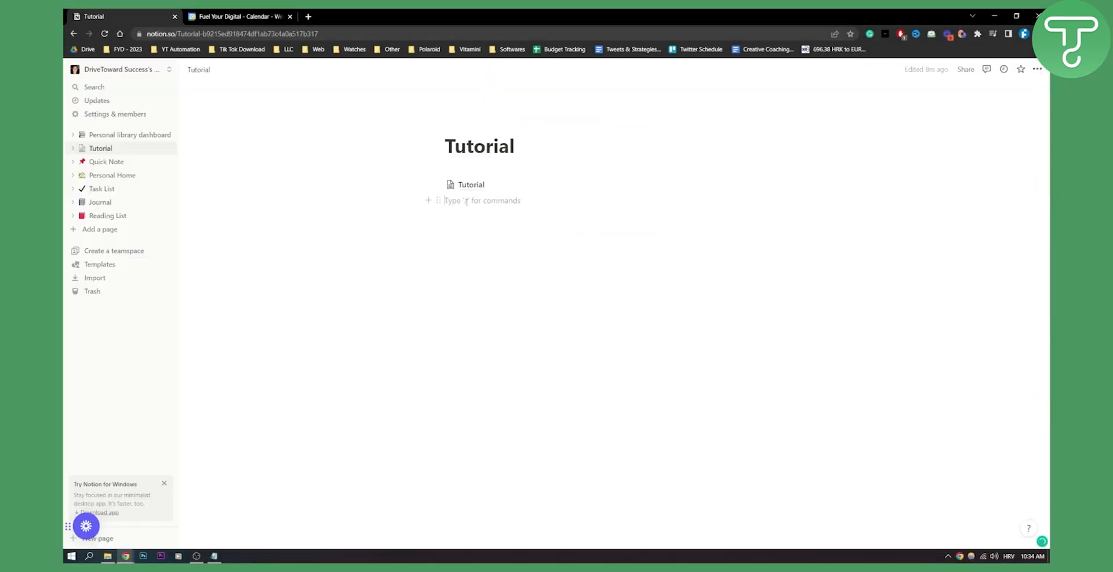
left_click(238, 16)
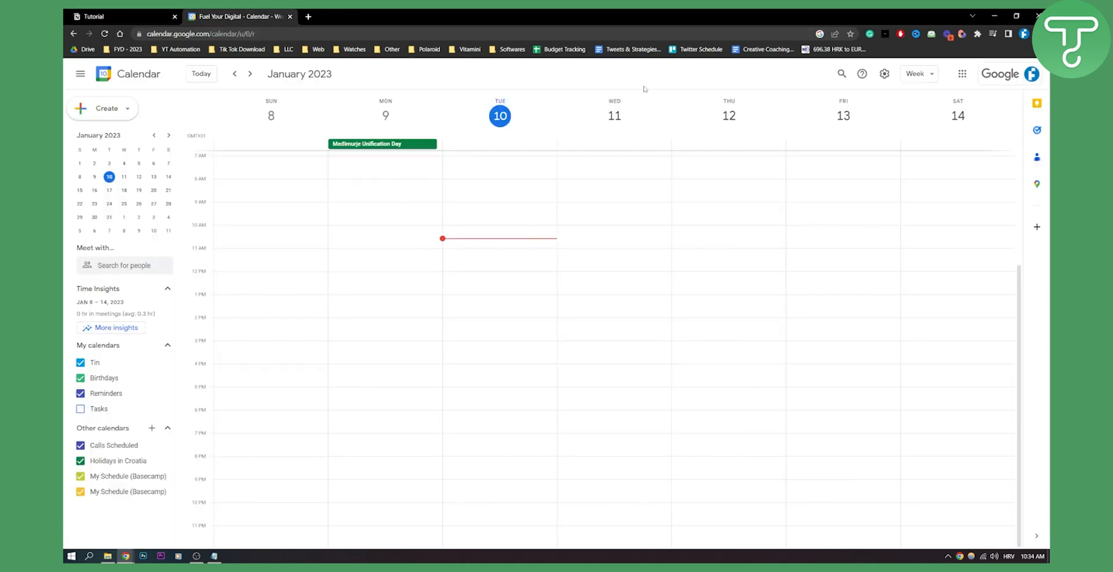
left_click(884, 73)
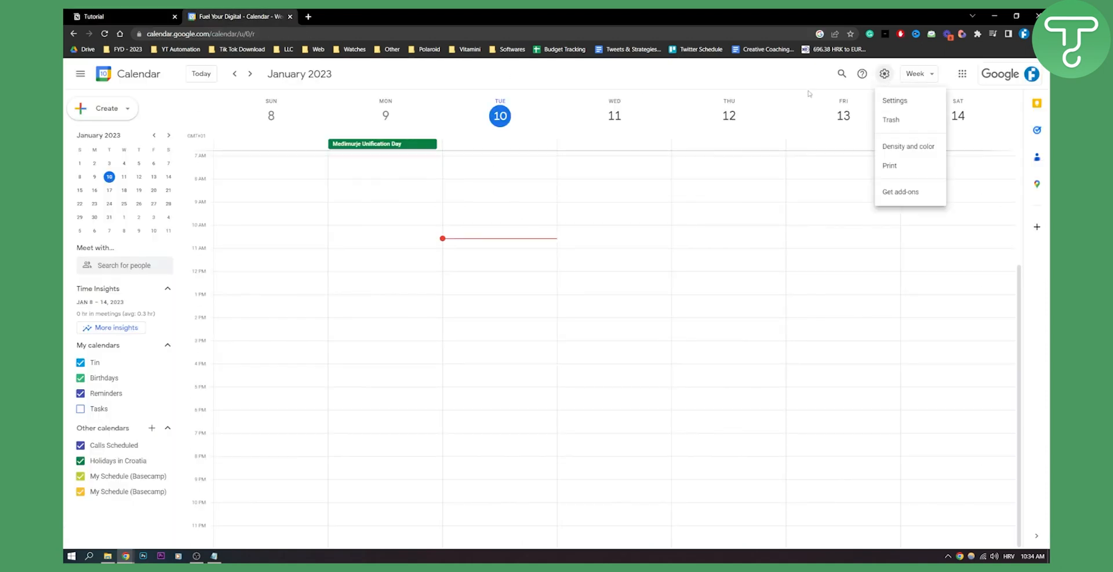
left_click(894, 101)
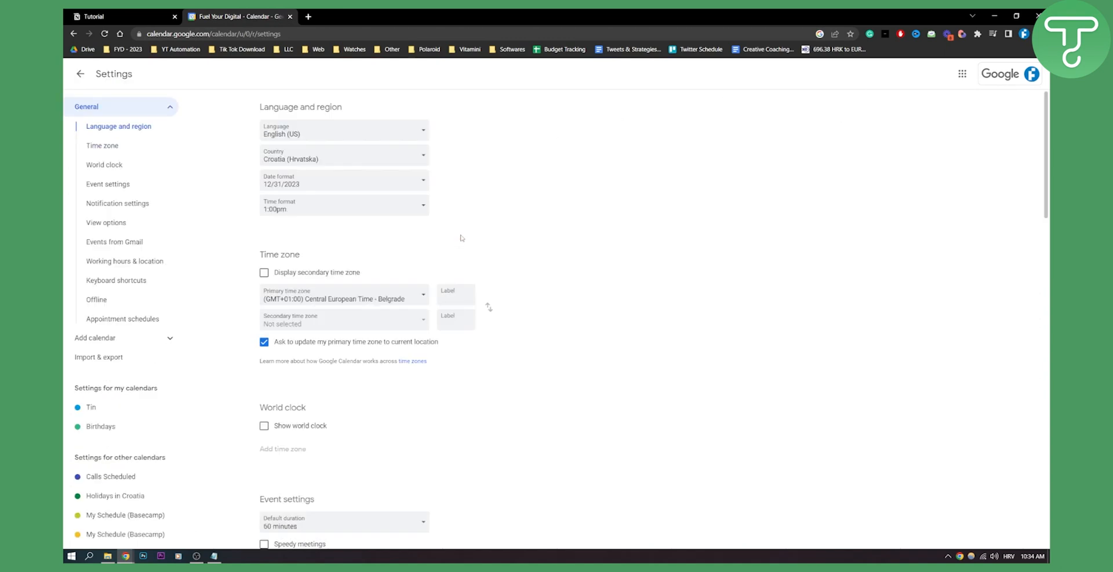
scroll("down", 3)
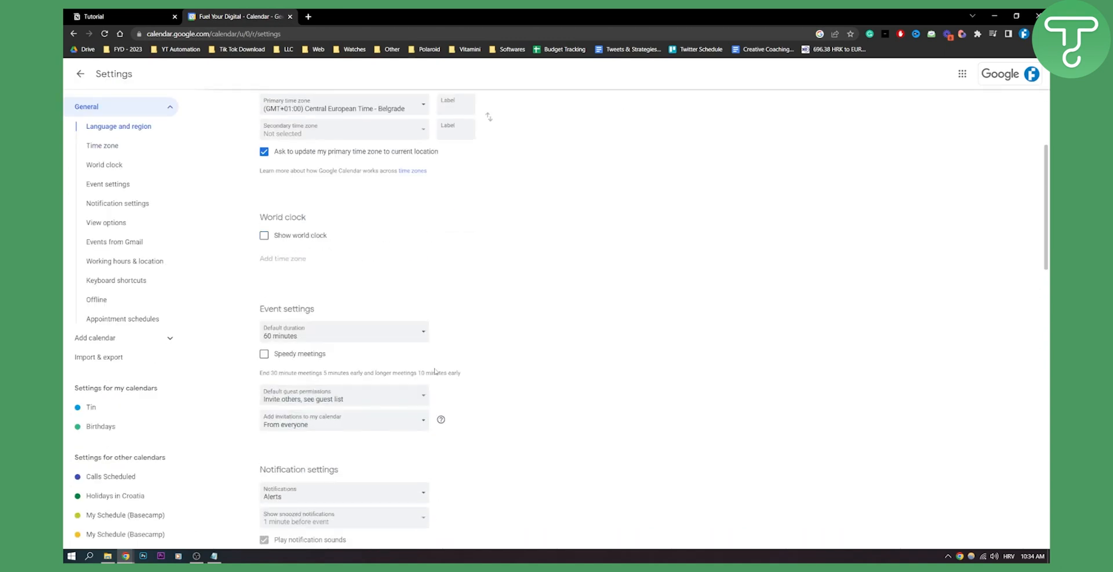
scroll("down", 3)
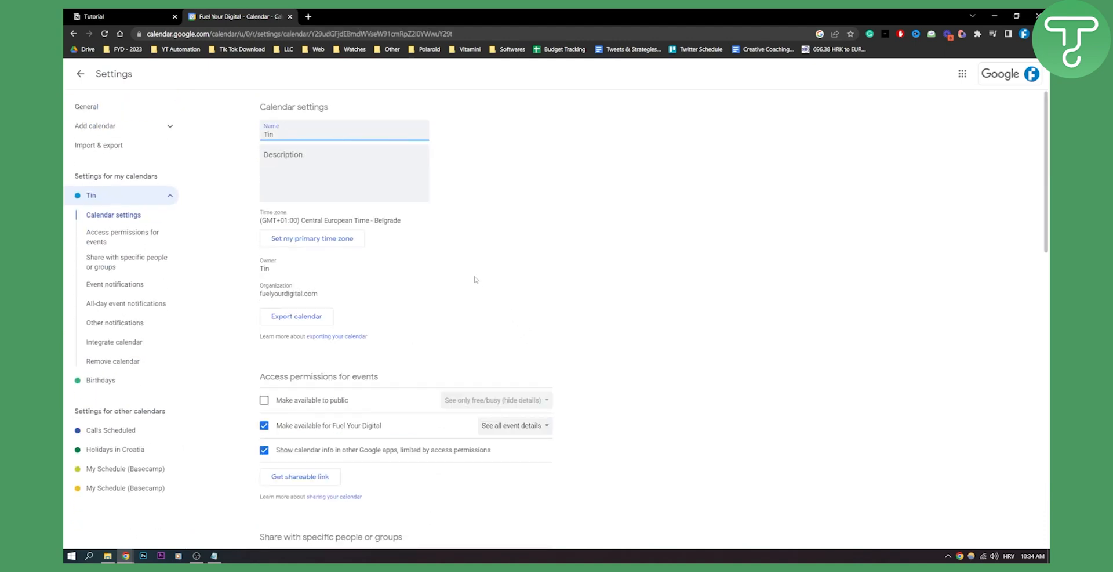
Scroll to the Integrate calendar section showing the calendar ID, public URL and embed code.
scroll("down", 3)
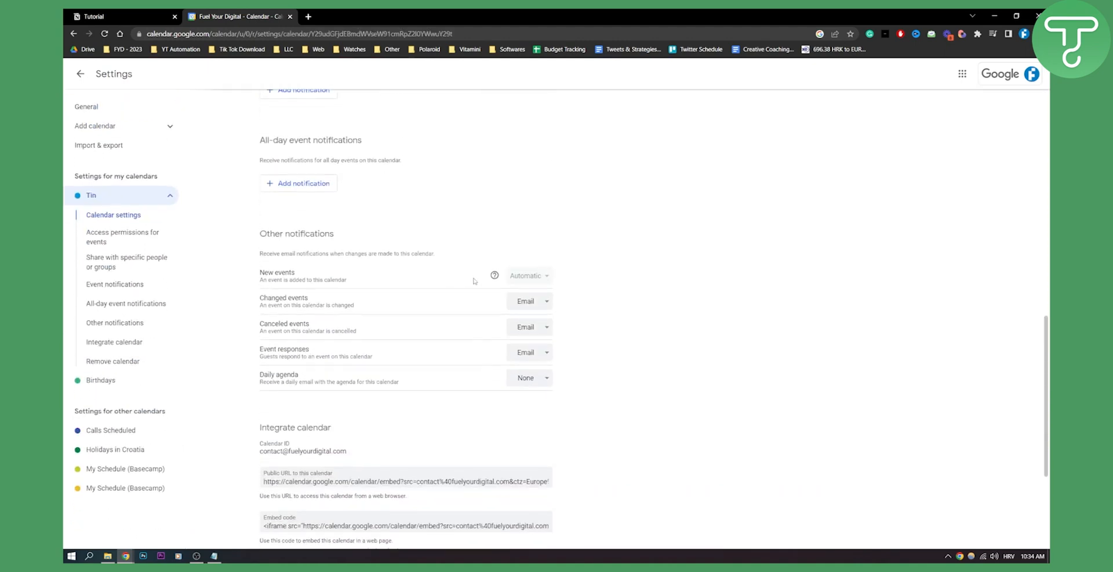
scroll("down", 3)
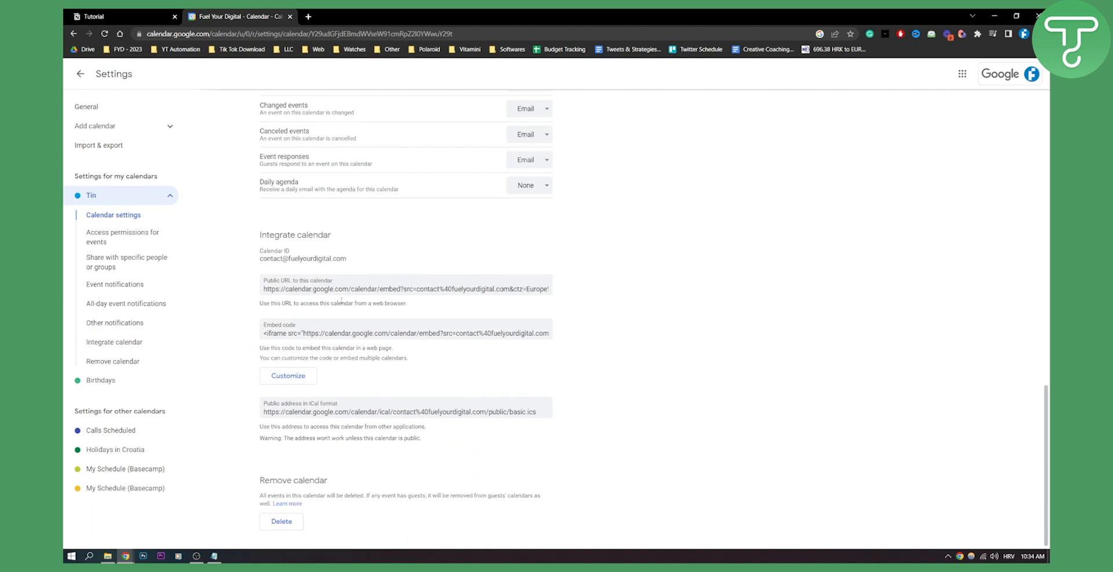
scroll("up", 3)
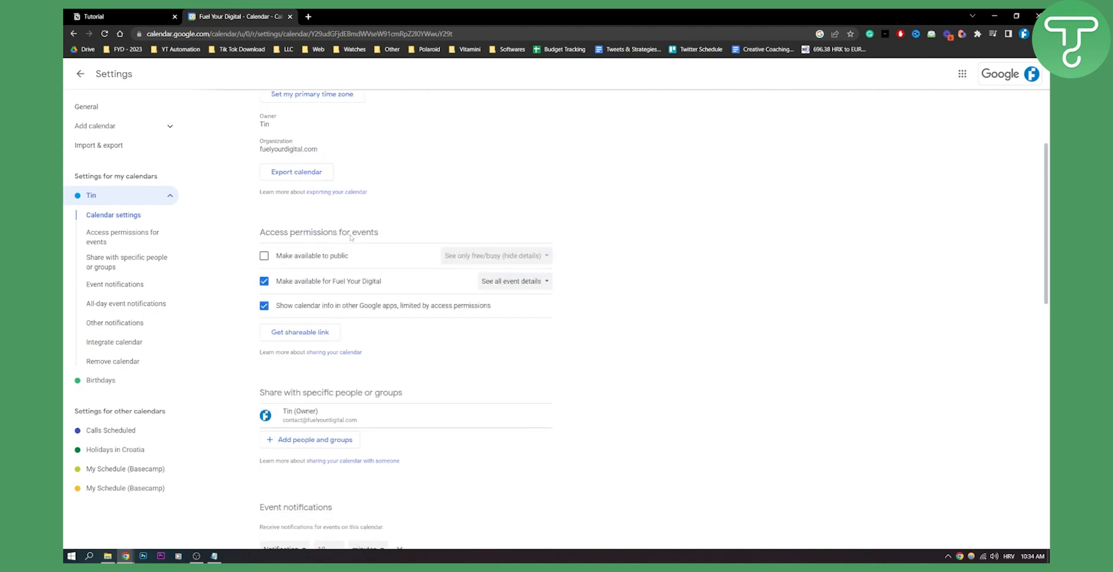
scroll("down", 3)
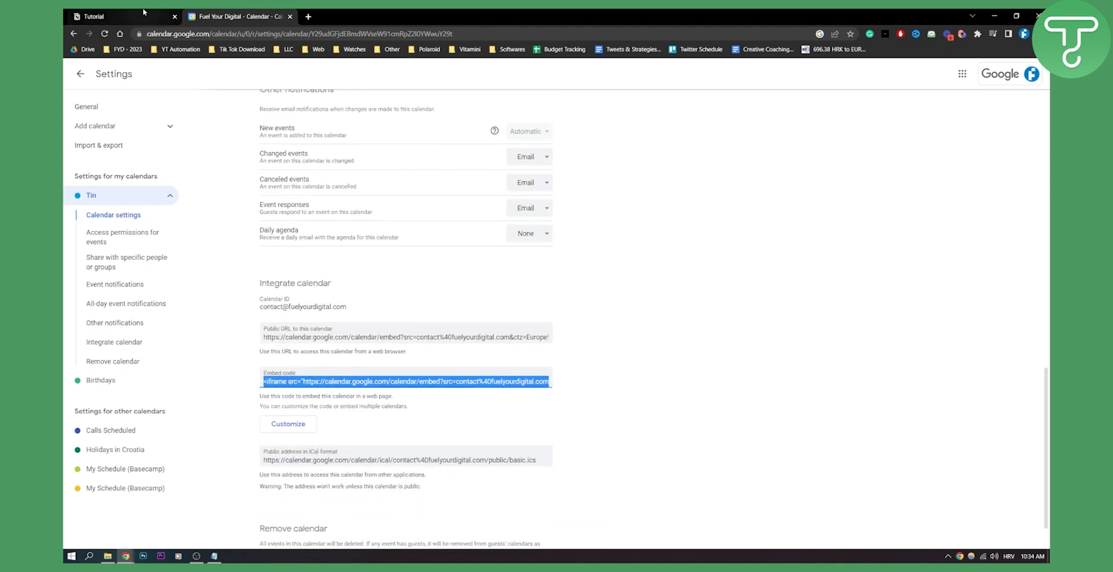
Embed the Google Calendar URL (calendar.google.com/calendar/embed?src=contact%40fuelyourdigital.com) on the Tutorial page.
left_click(93, 16)
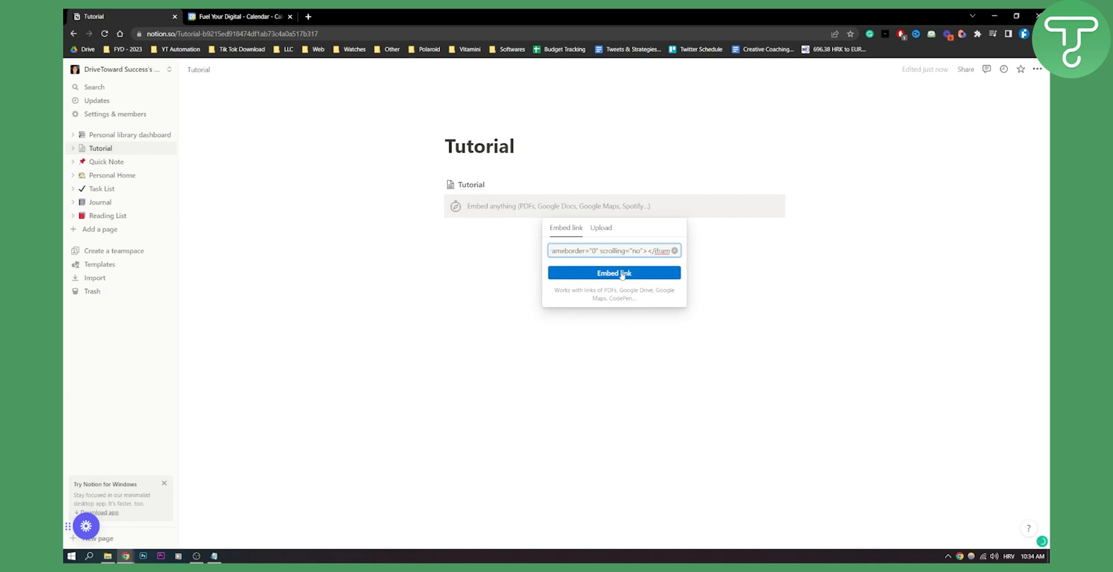
left_click(613, 273)
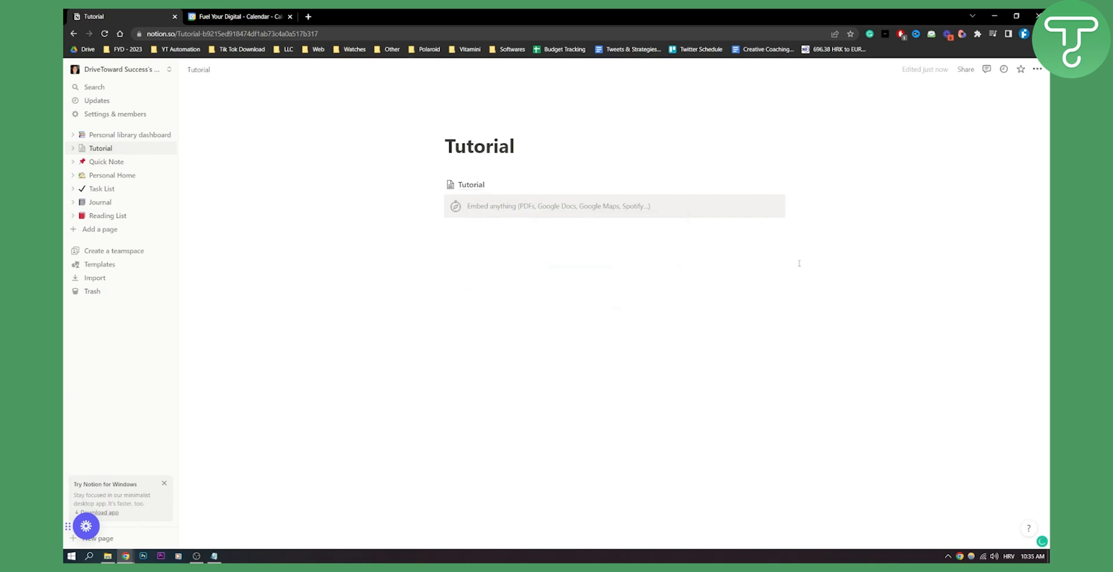
type("https://calendar.google.com/calendar/embed?src=contact%40fuelyourdigital.com&ctz=Europe%2FBelgrade")
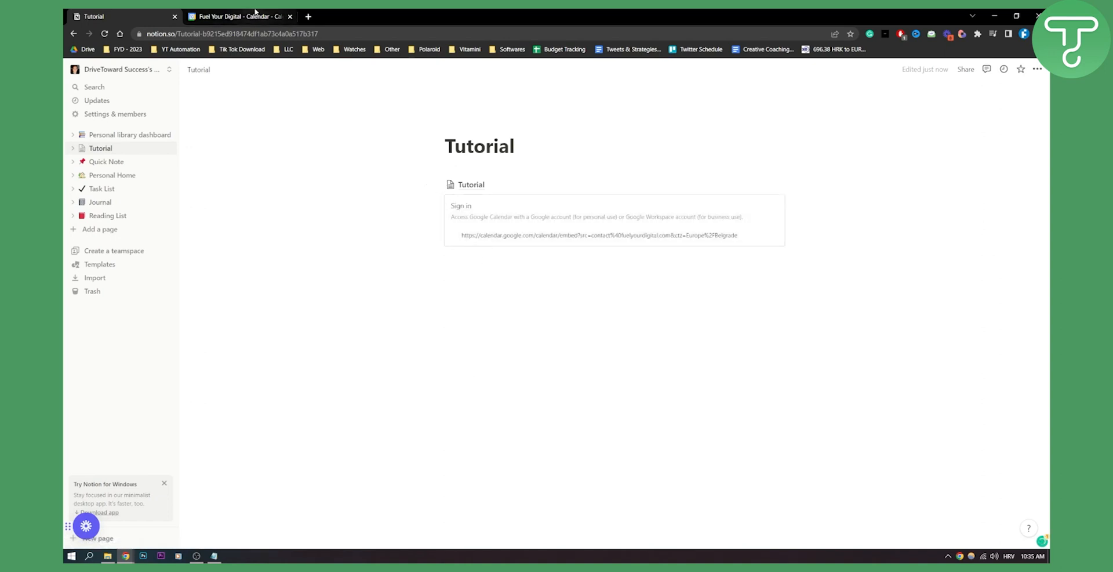
Tick Make available to public for the calendar and confirm the warning.
left_click(237, 16)
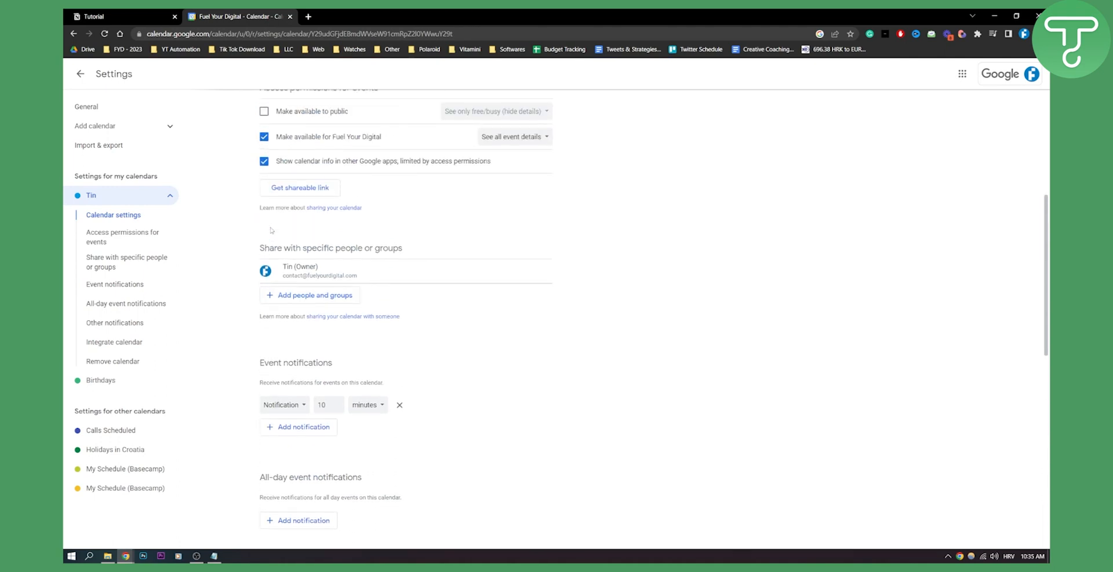
left_click(265, 111)
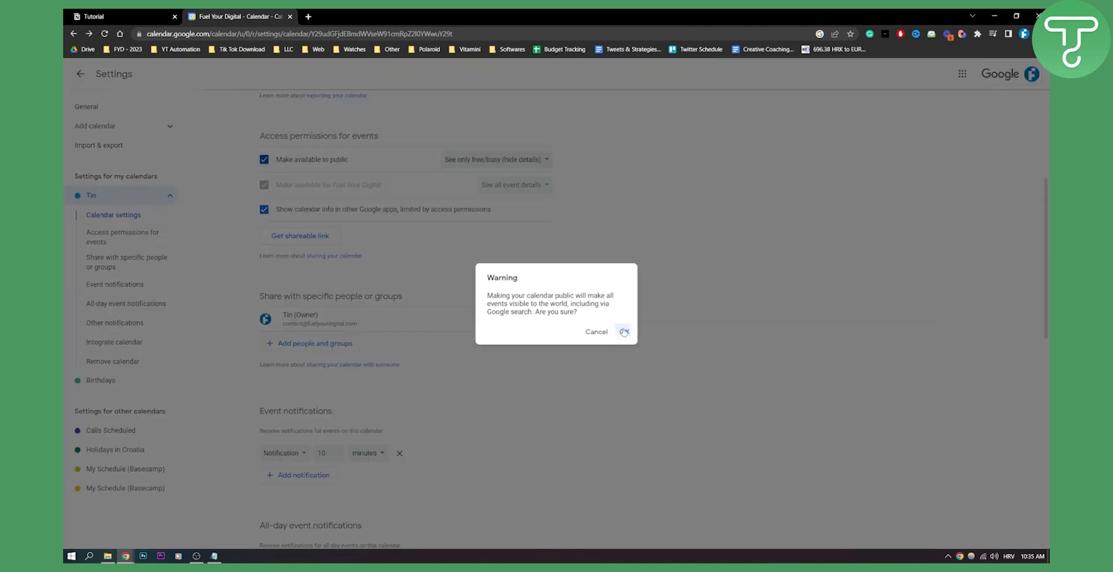
left_click(120, 17)
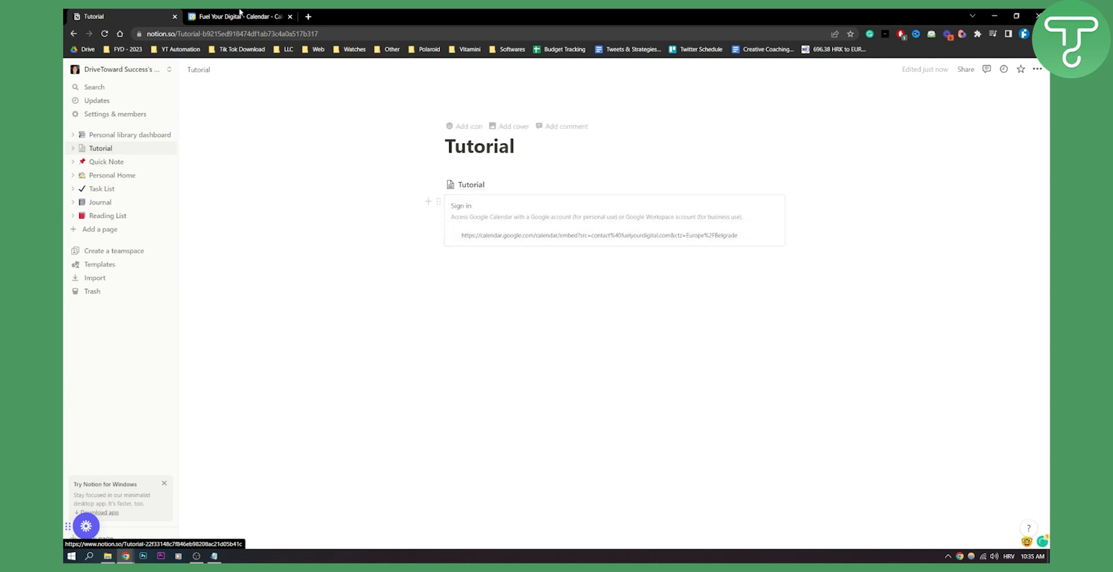
Copy the iframe embed code from Calendar settings and paste it as a second embed on Tutorial.
left_click(239, 16)
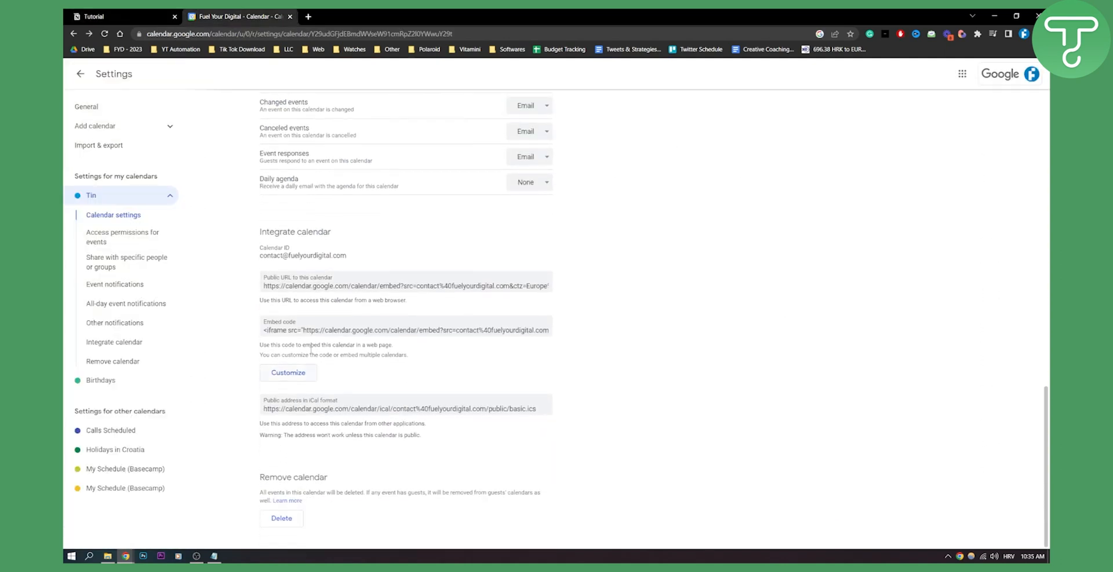
right_click(405, 330)
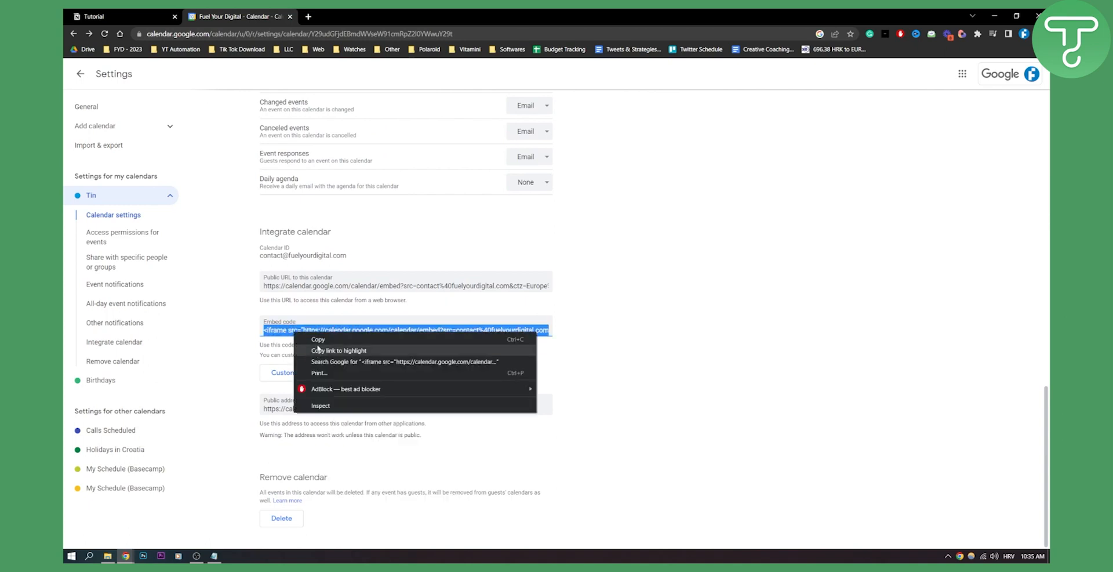
left_click(121, 16)
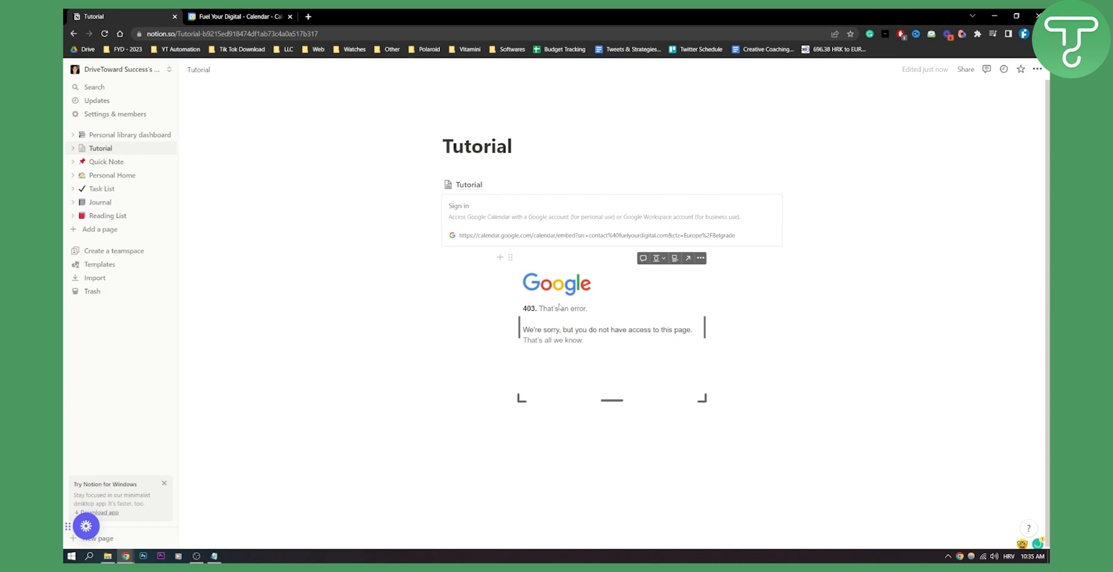
mouse_move(593, 314)
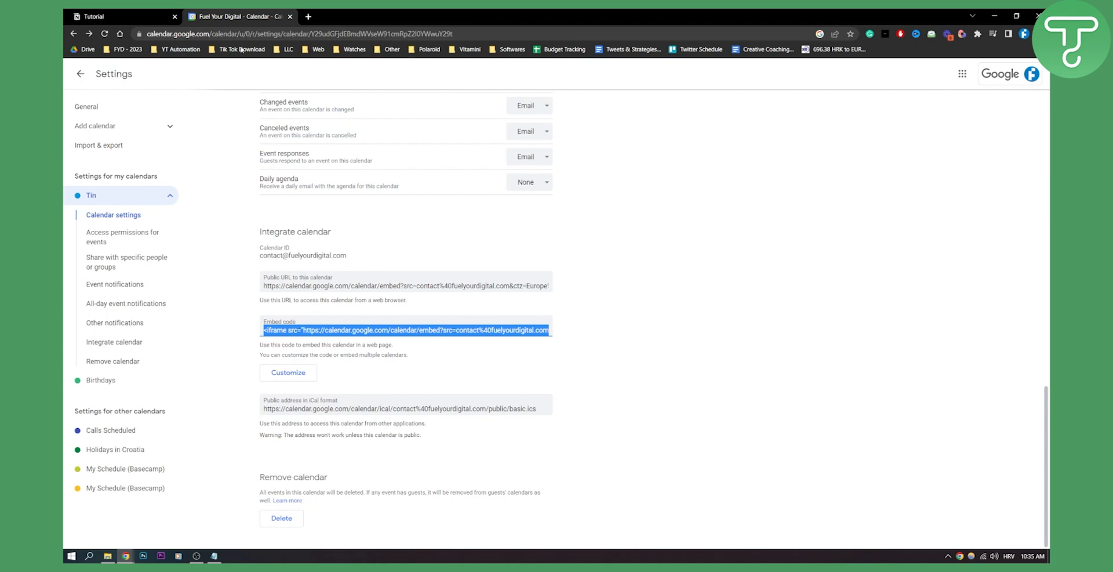
Let the public sharing setting save under Access permissions, then check the Tutorial embed still shows 403.
left_click(120, 16)
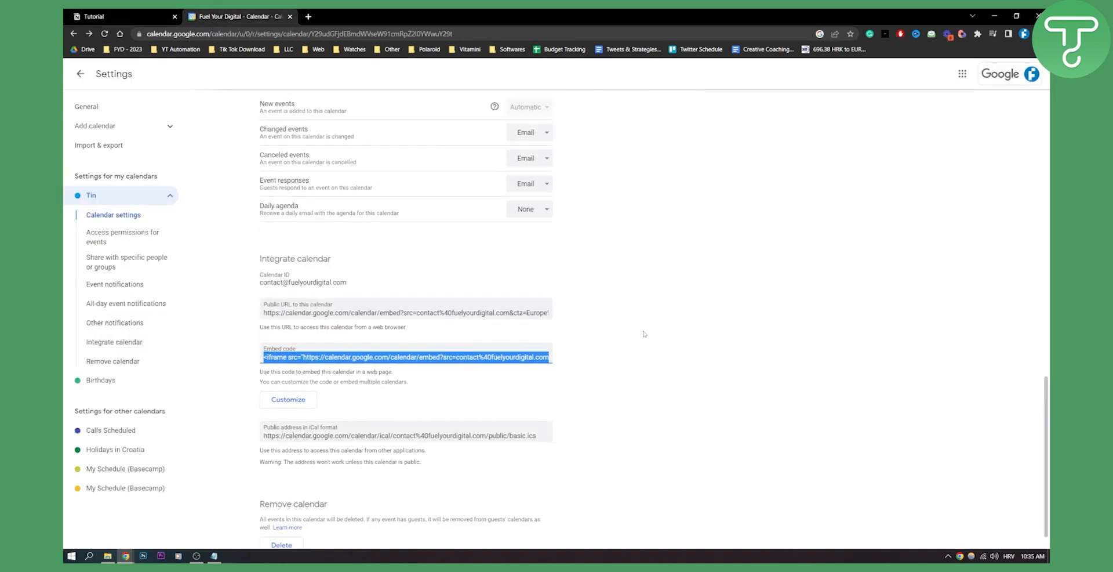
scroll("up", 3)
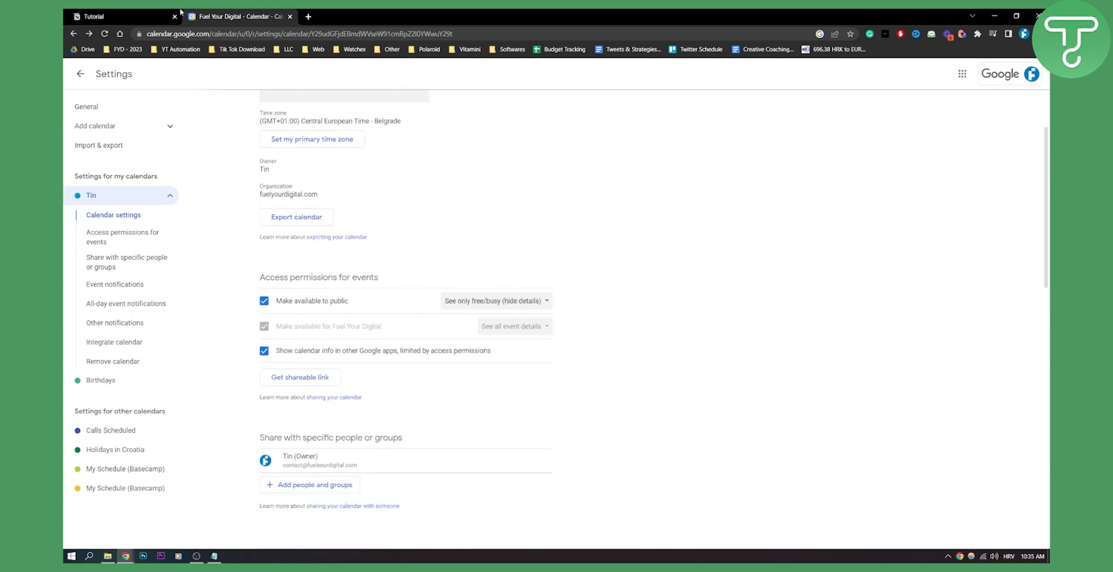
left_click(263, 300)
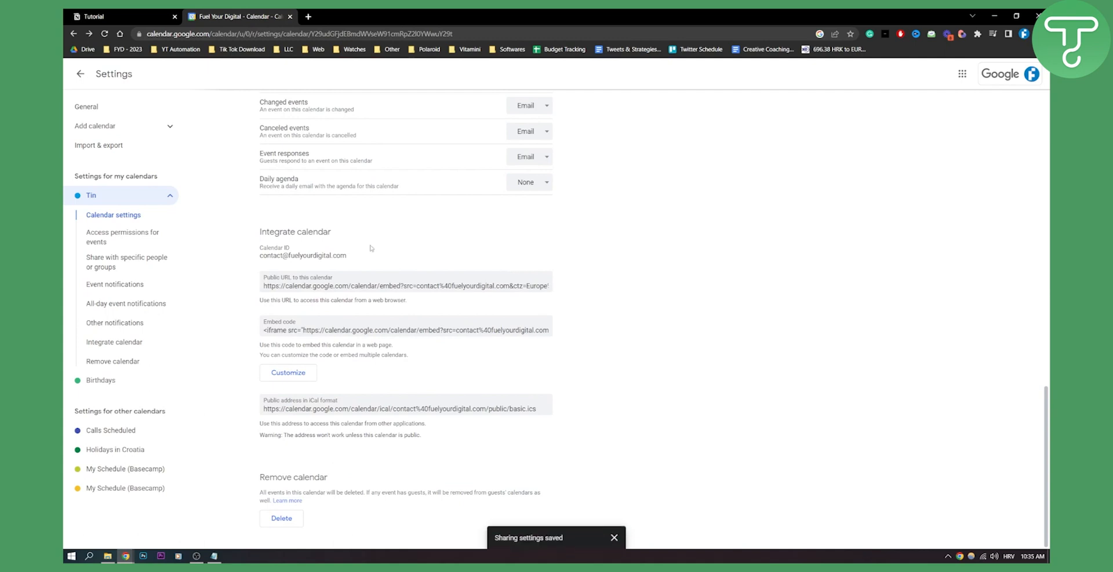
left_click(121, 16)
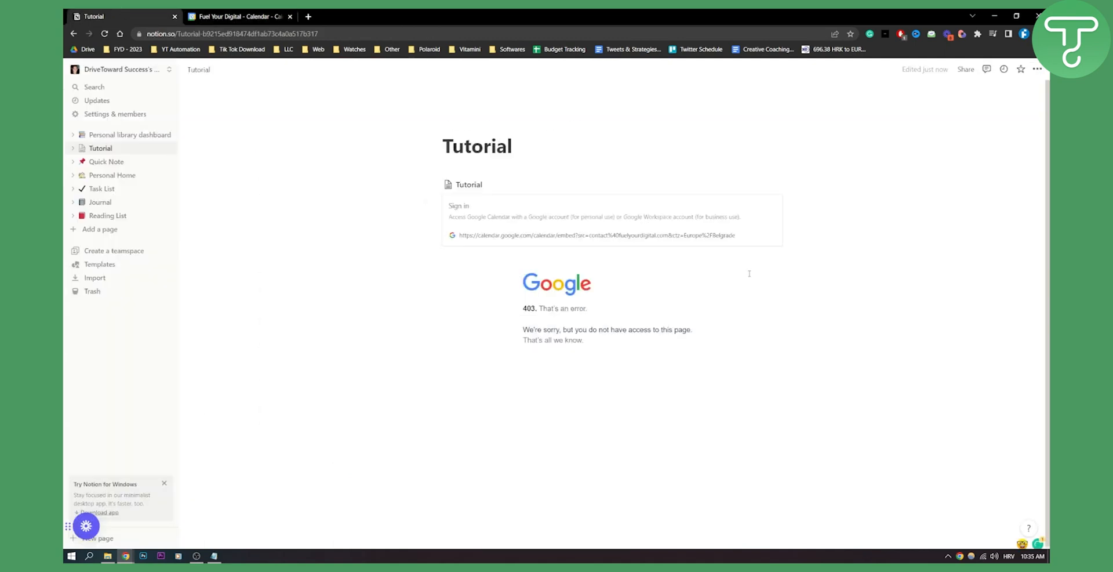
mouse_move(745, 272)
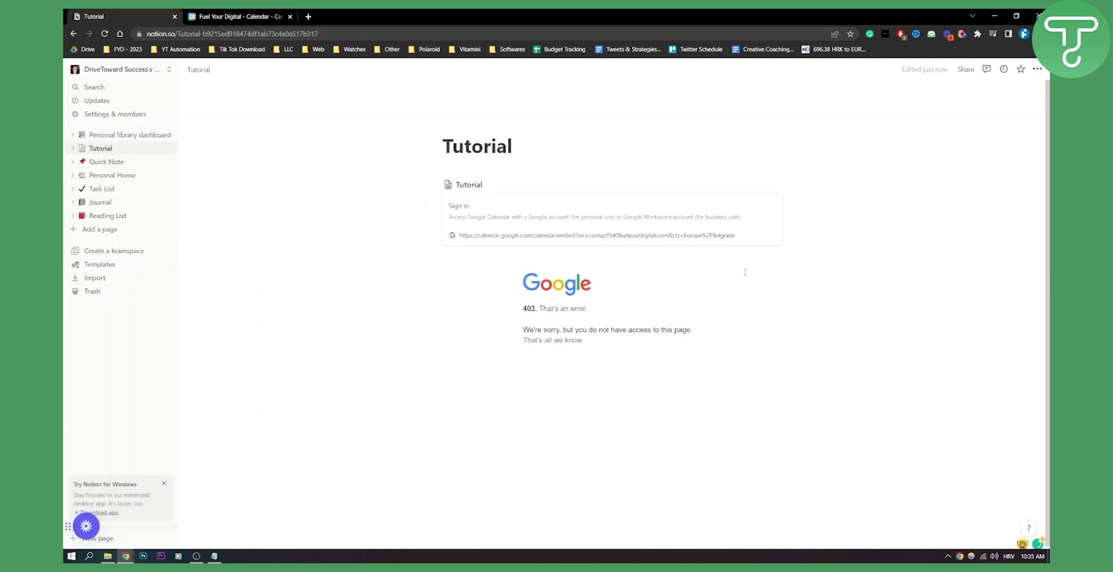